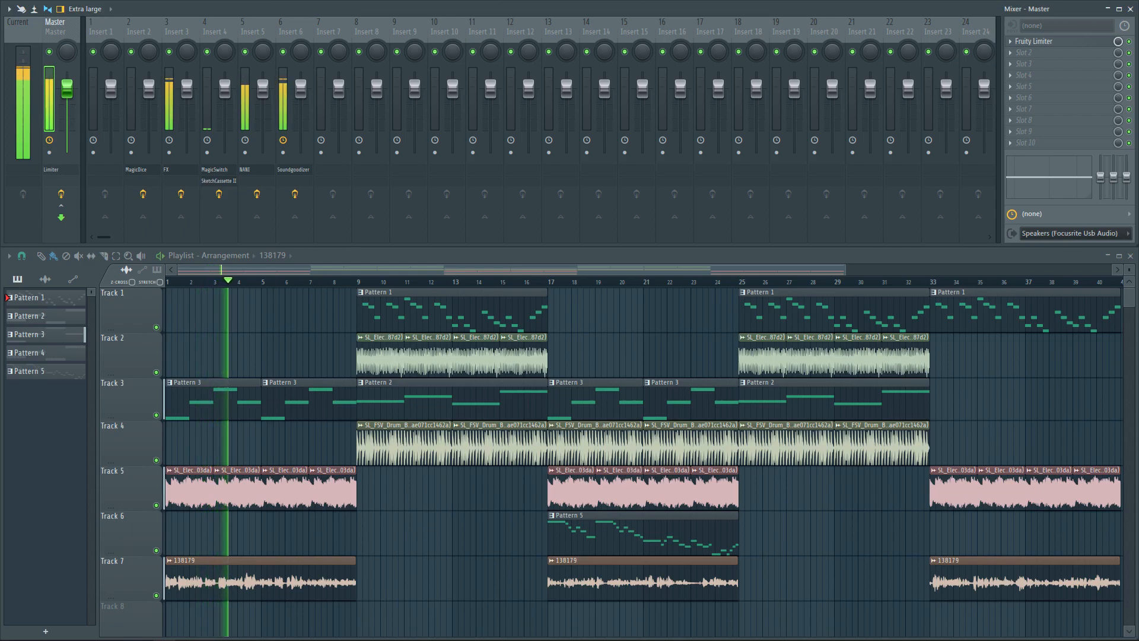
# - Start the arrangement playing from the opening bars while the mixer inserts show levels
pyautogui.click(244, 281)
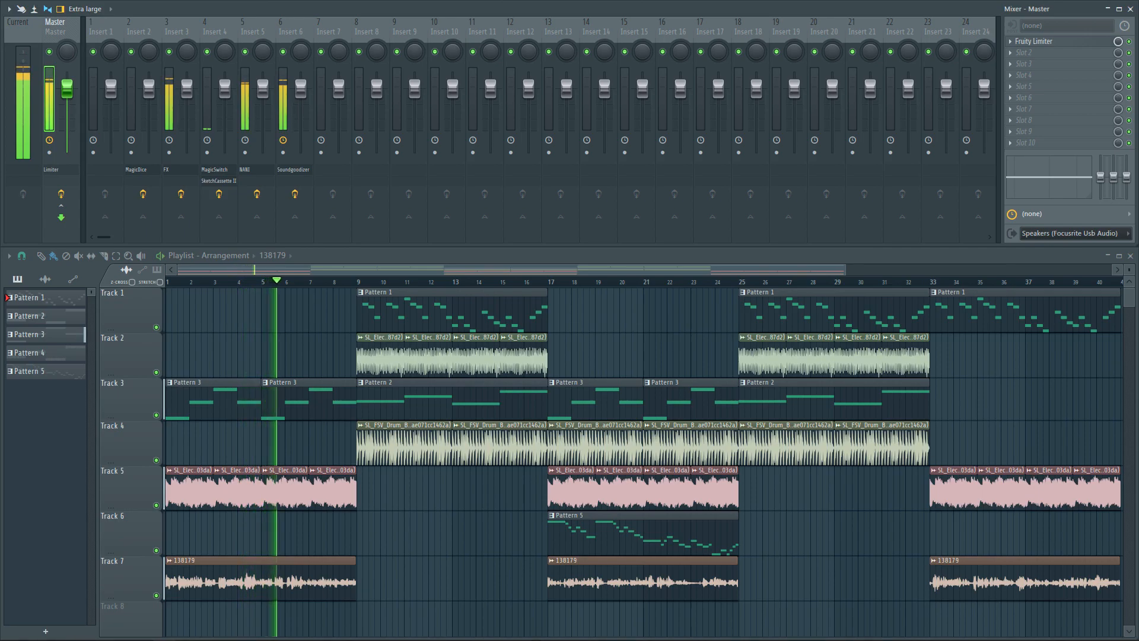
pyautogui.click(292, 282)
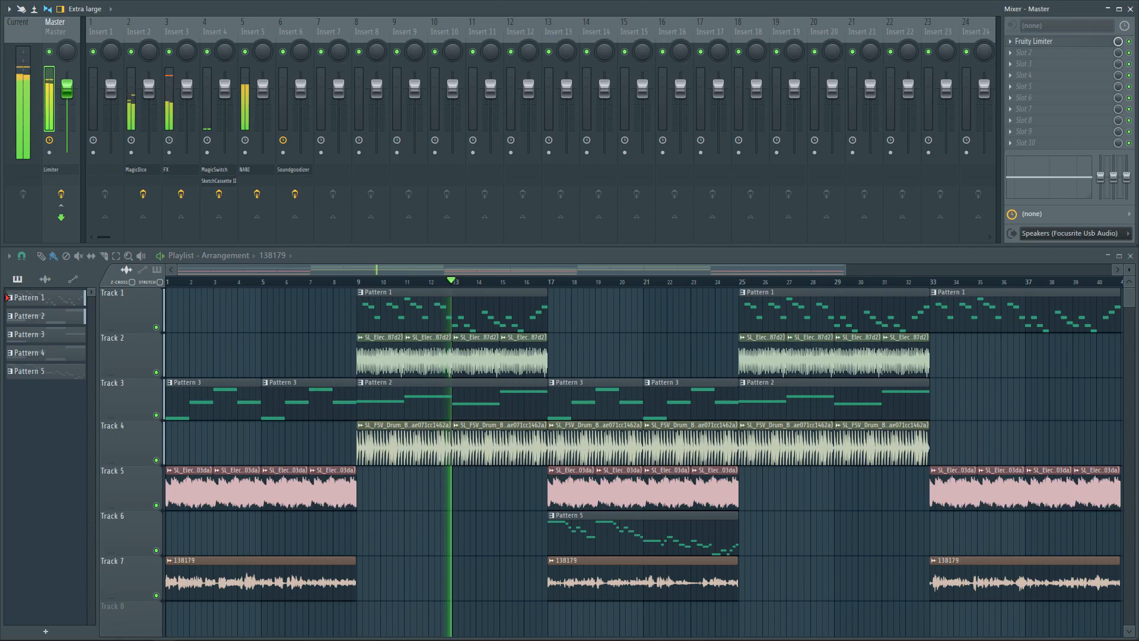
# - Advance the playlist playback through the middle section into the final section near bar 36
pyautogui.click(465, 281)
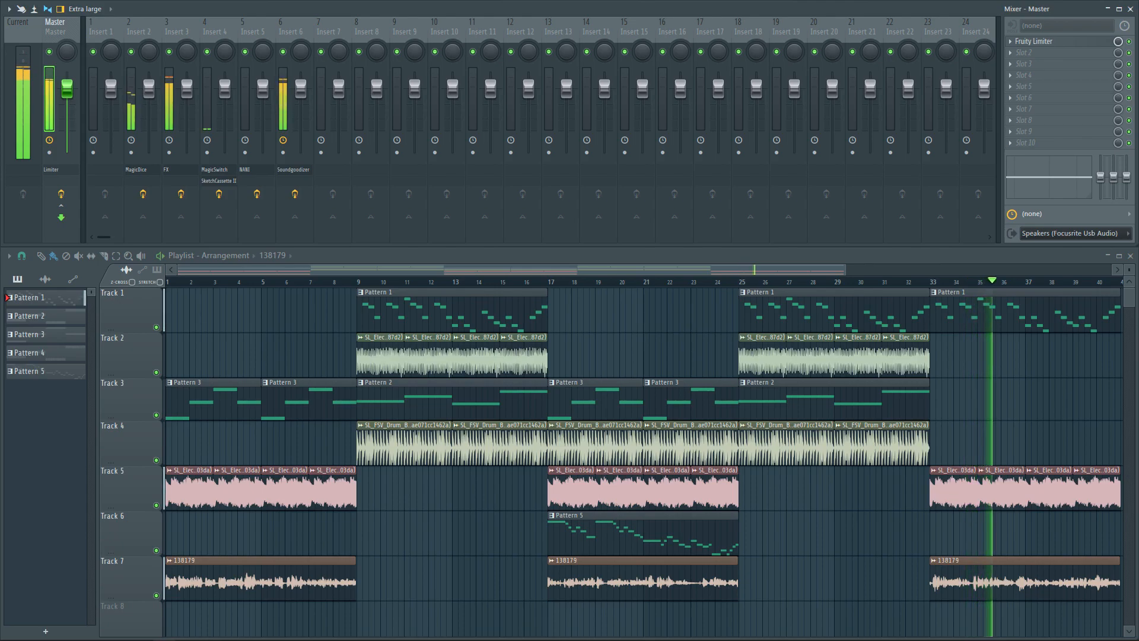
pyautogui.click(1009, 282)
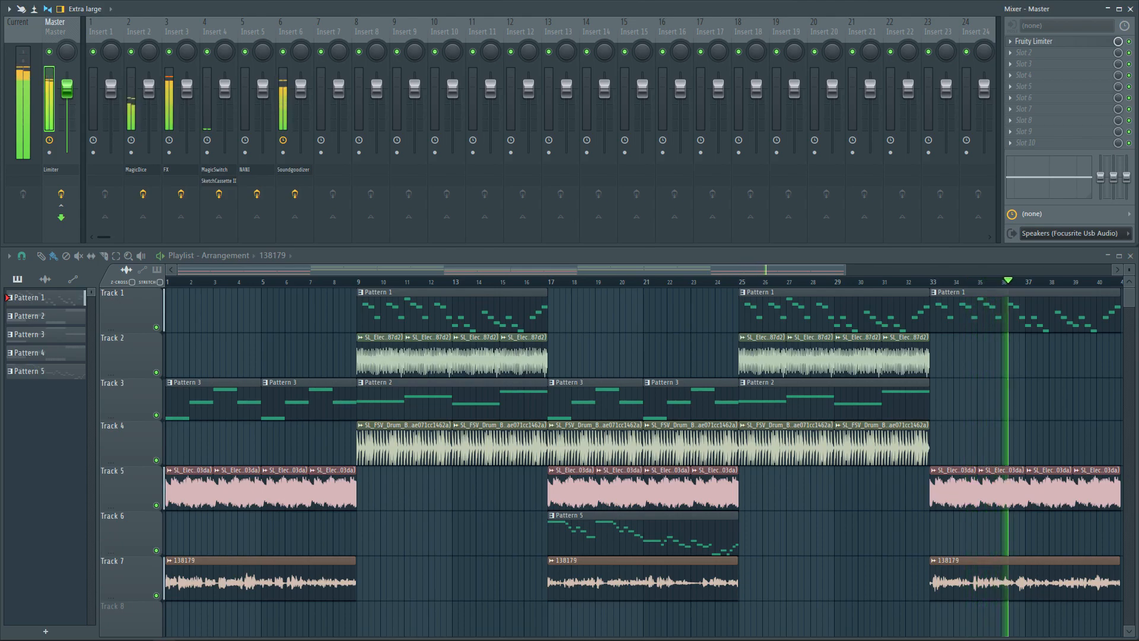